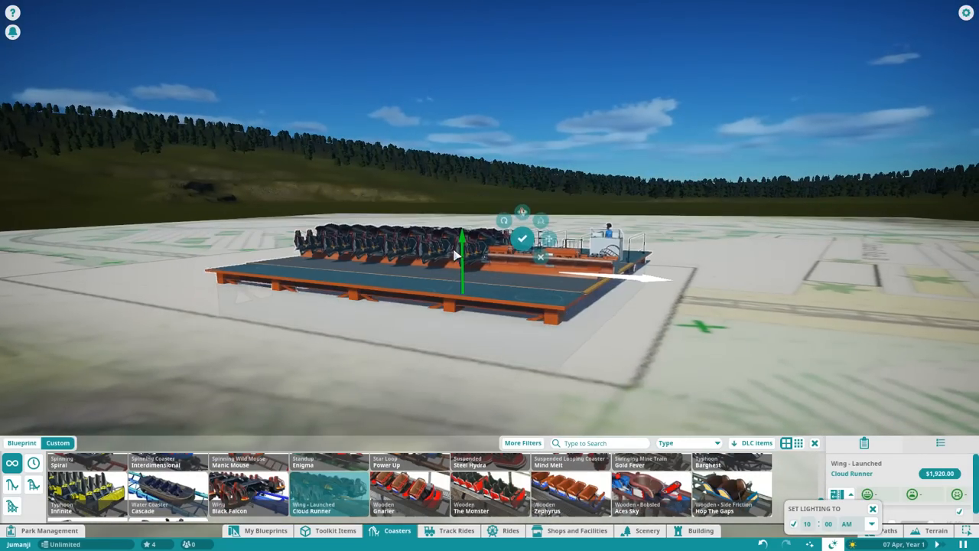
# Choose the Wing - Launched Cloud Runner coaster and place its station over the blueprint map
pyautogui.click(524, 238)
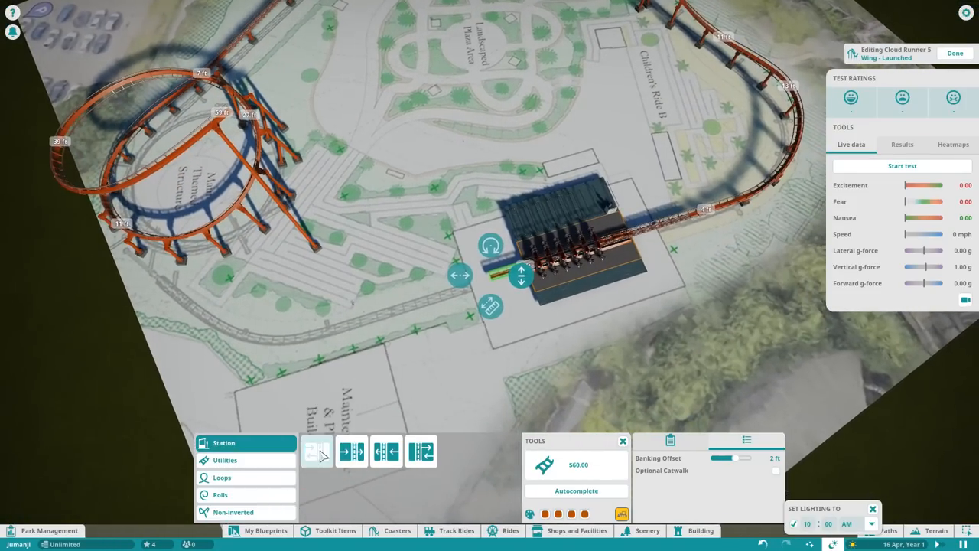
pyautogui.click(225, 459)
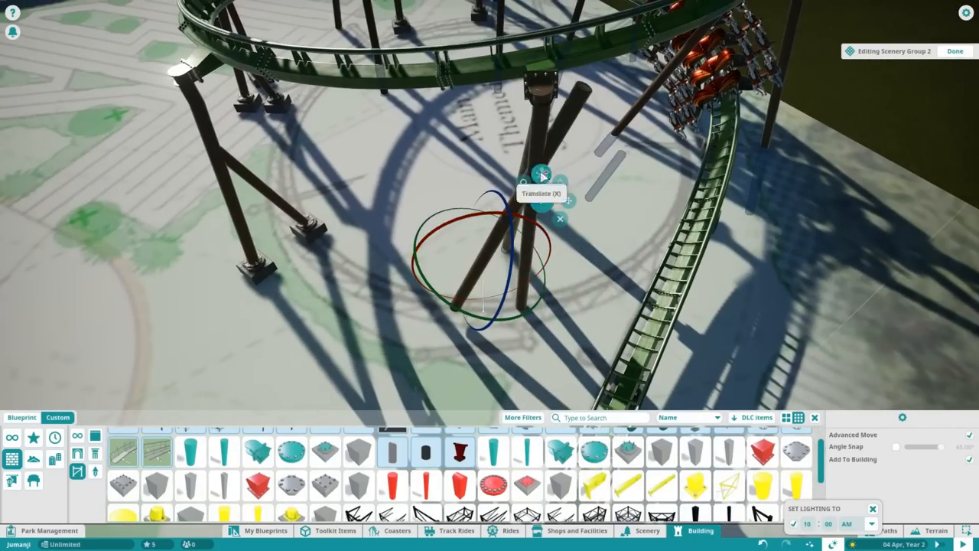
# Pick cylinder and beam building pieces to form support columns under the track
pyautogui.click(955, 51)
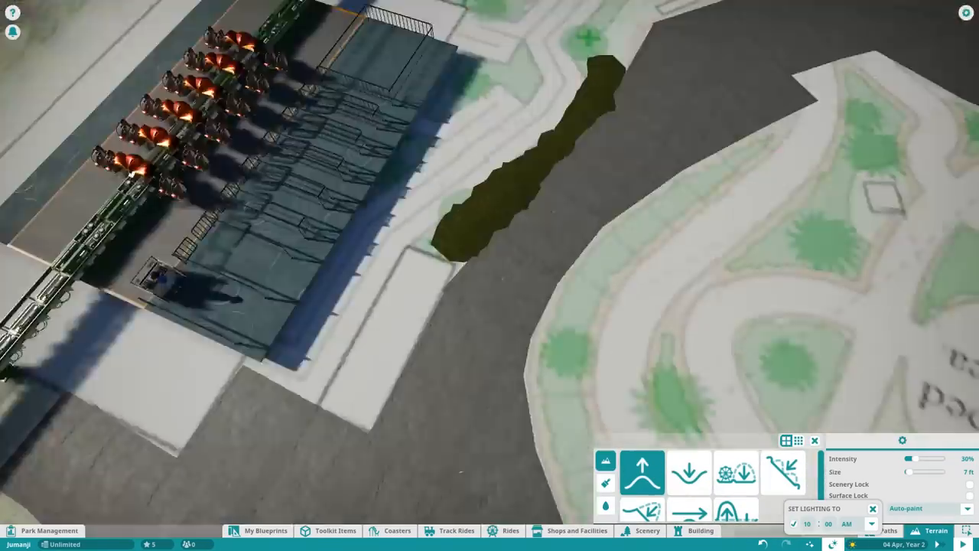
# Brush a grass texture over the ground beside the station
pyautogui.click(689, 471)
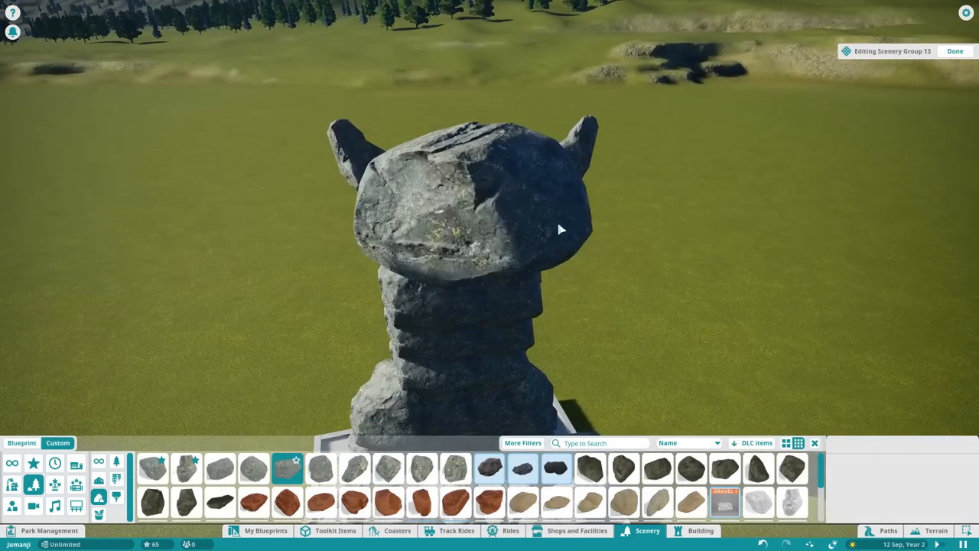
# Stack and rotate Alpine Rock pieces on the square base to shape the jaguar's head
pyautogui.click(287, 468)
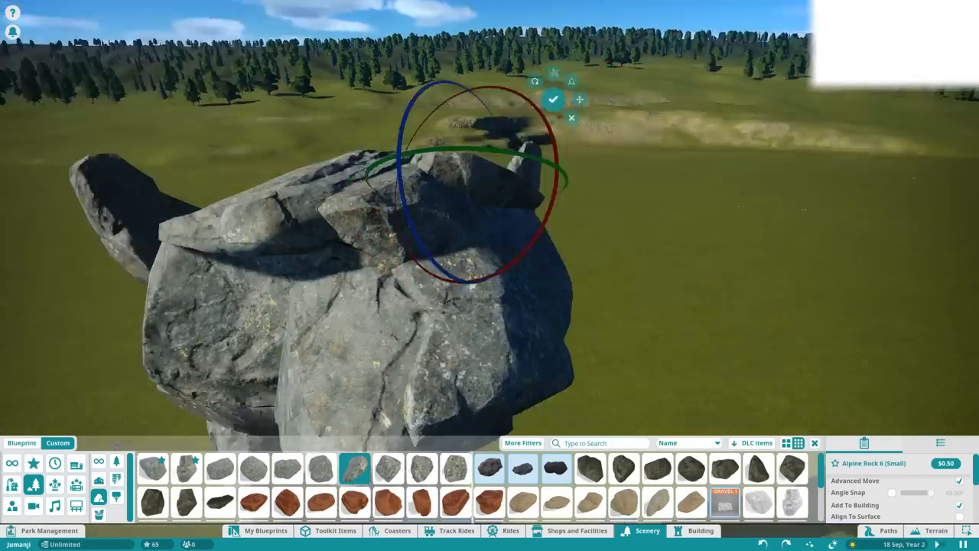
pyautogui.click(554, 100)
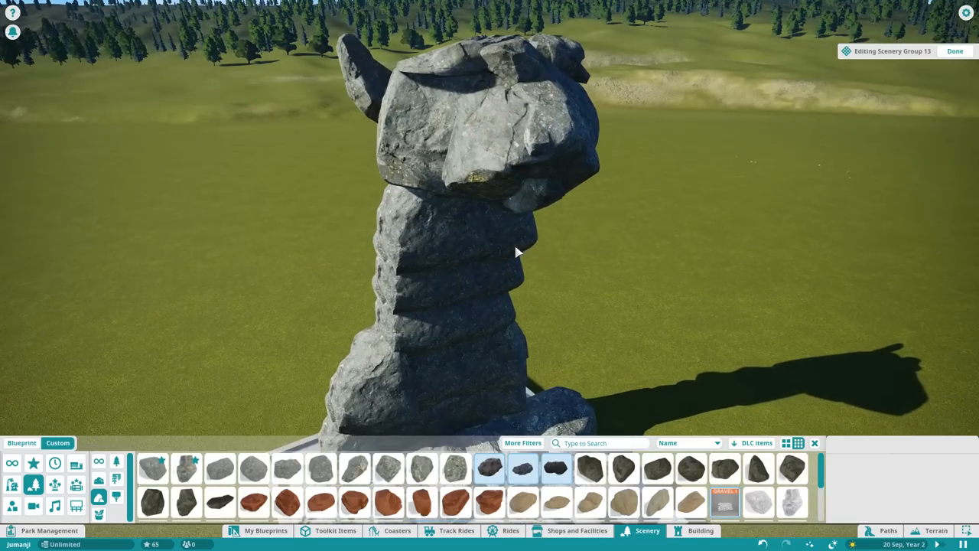
pyautogui.click(286, 469)
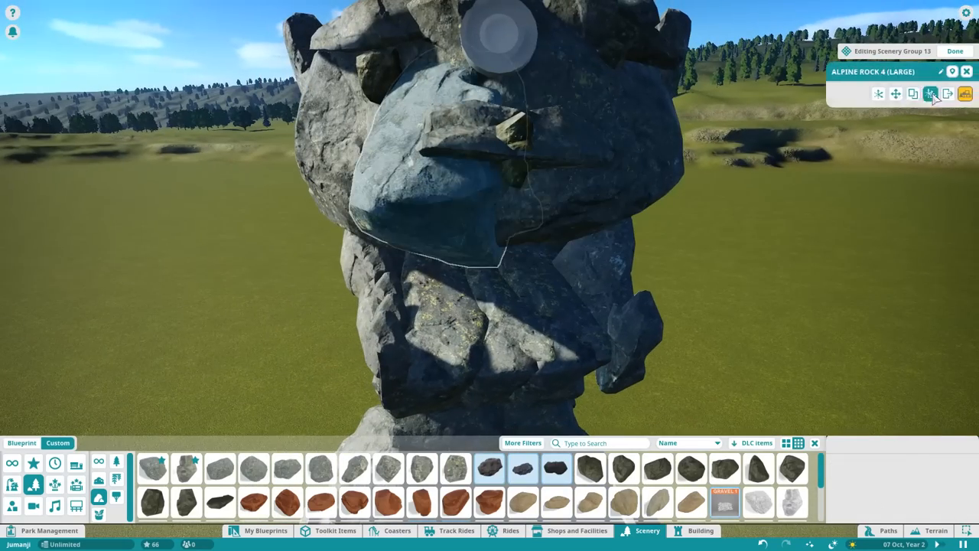
# Add smaller rocks to form the jaguar's snout and face details
pyautogui.click(385, 468)
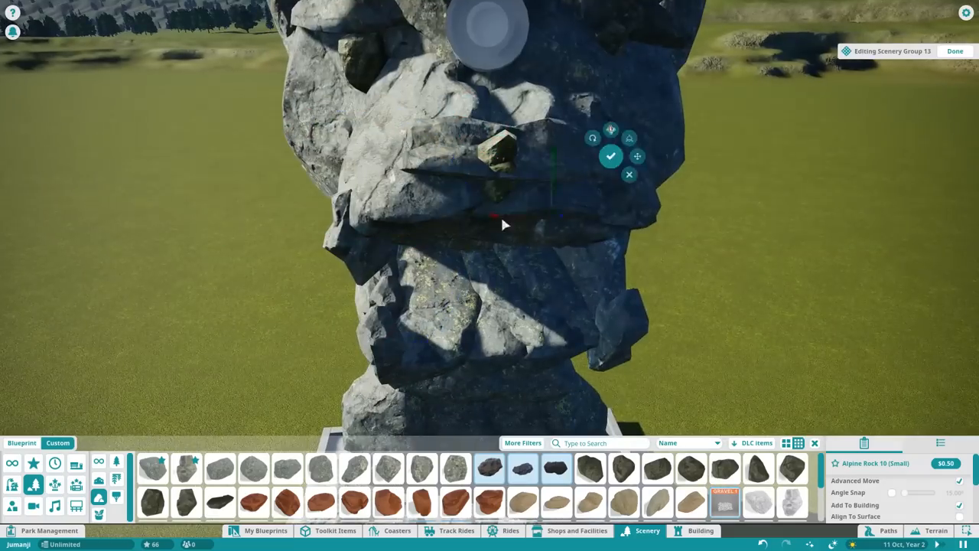
pyautogui.click(389, 469)
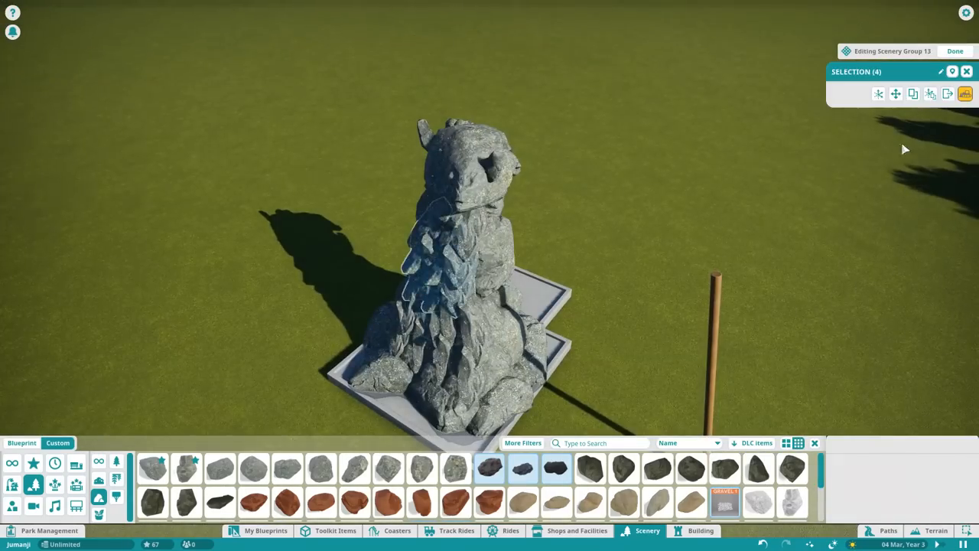
# Add ear and snout rock pieces so the jaguar head reads more clearly
pyautogui.click(321, 468)
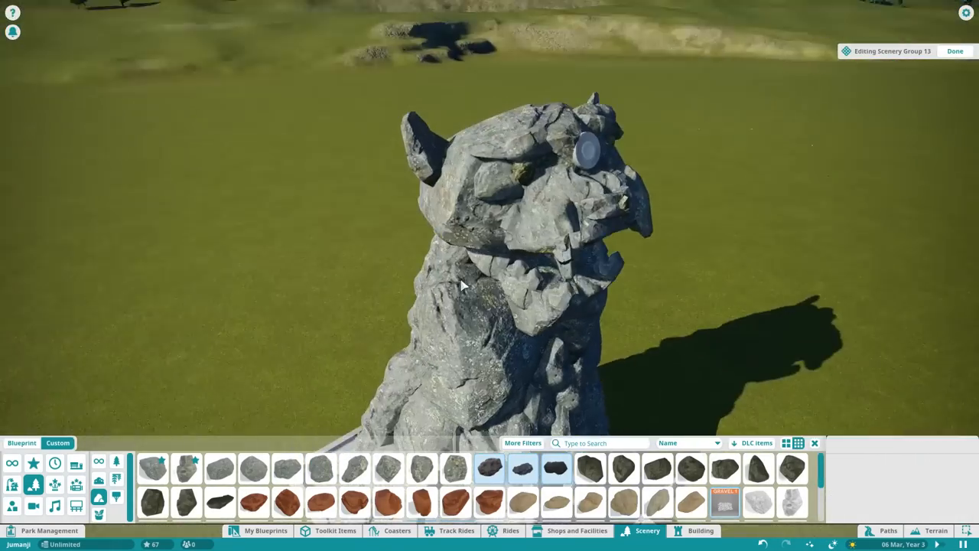
pyautogui.click(288, 469)
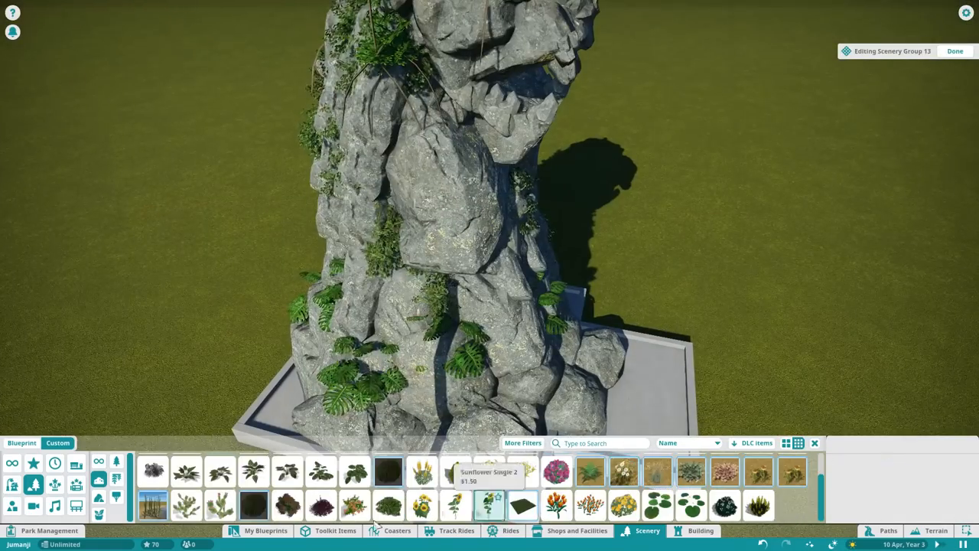
# Attach hanging Tropical Vines to the rock statue's surface
pyautogui.click(288, 502)
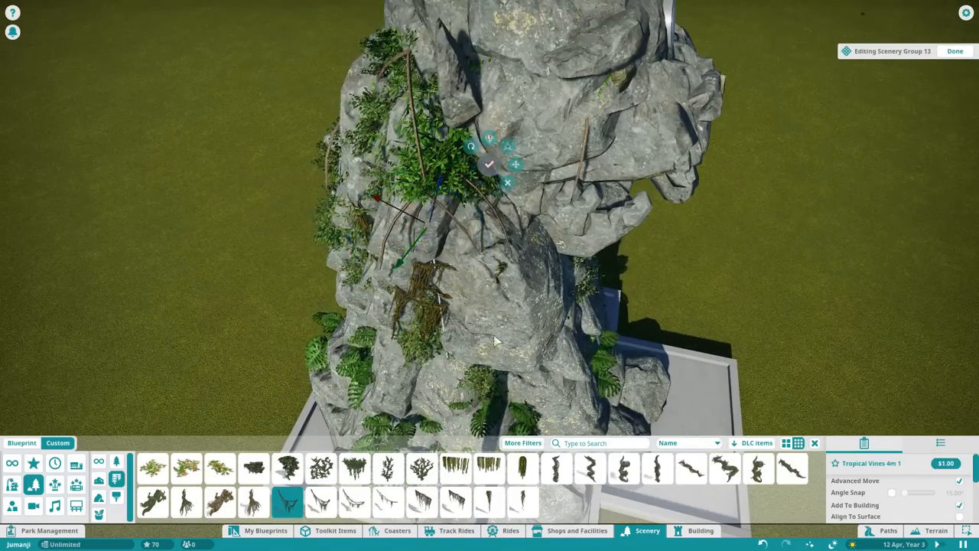